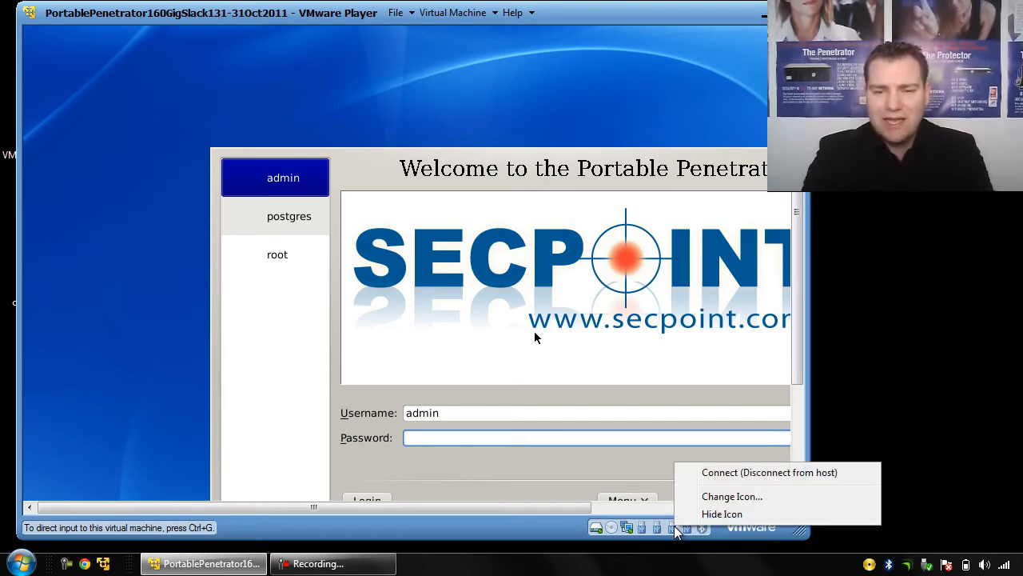
pyautogui.moveTo(745, 475)
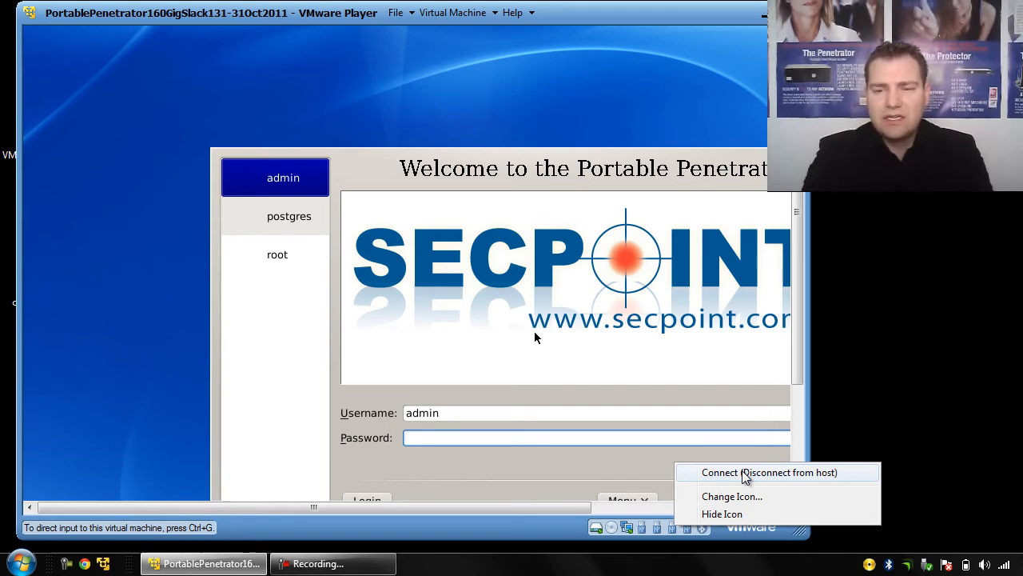
# Attach the USB wireless adapter to the Portable Penetrator VM, disconnecting it from the host
pyautogui.click(769, 473)
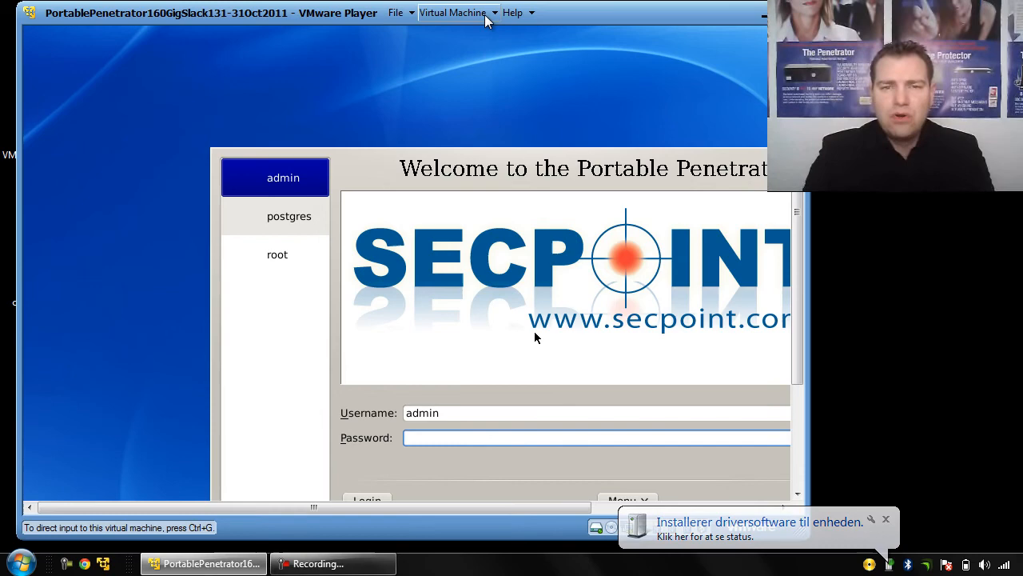
# Show the Virtual Machine menu with its settings, devices and power commands
pyautogui.click(454, 13)
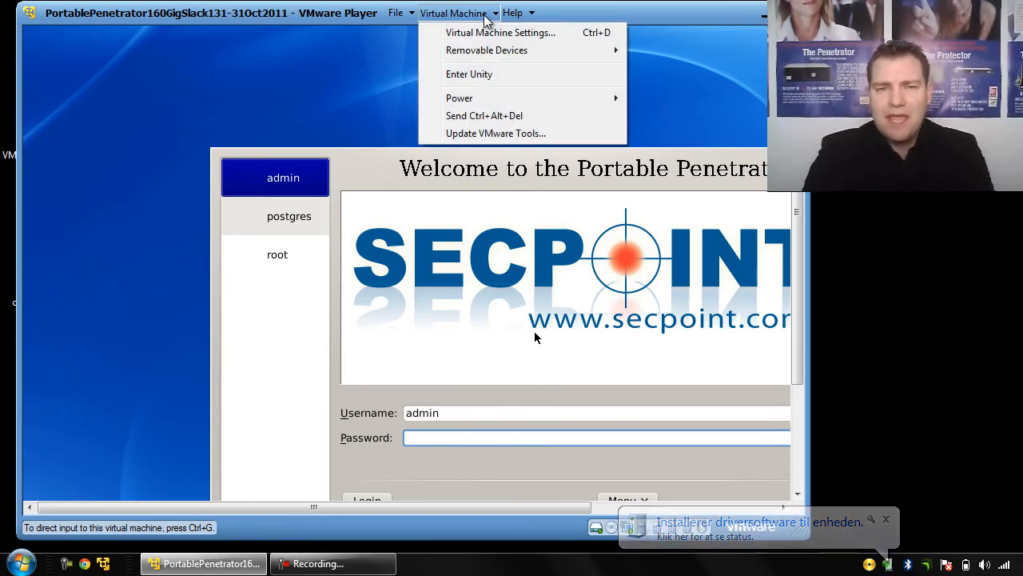